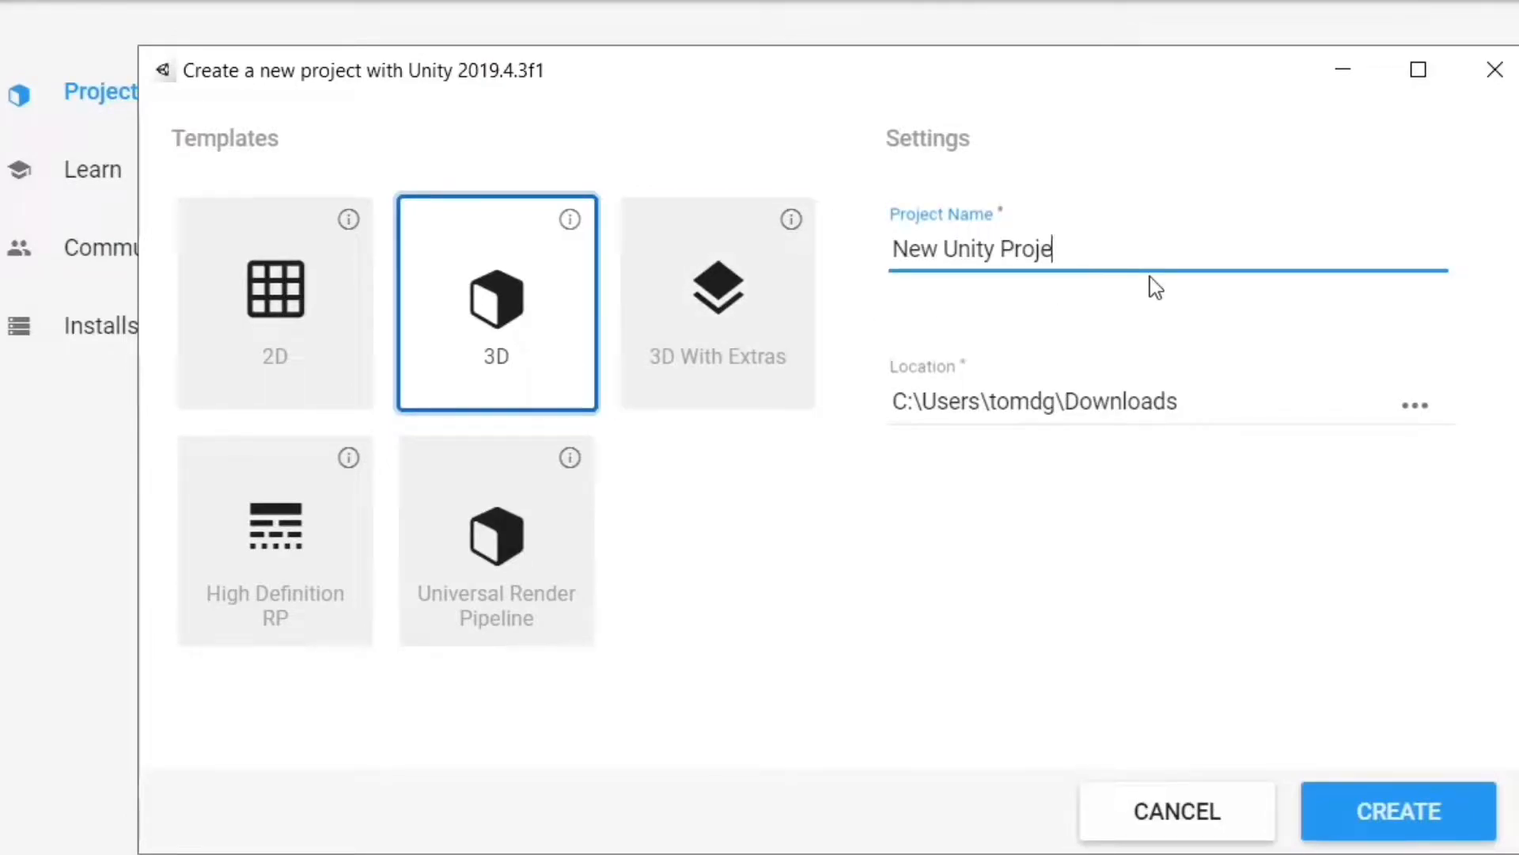
Create a new 3D project named 'Epic new game' and open it in the editor.
text(Epic ne)
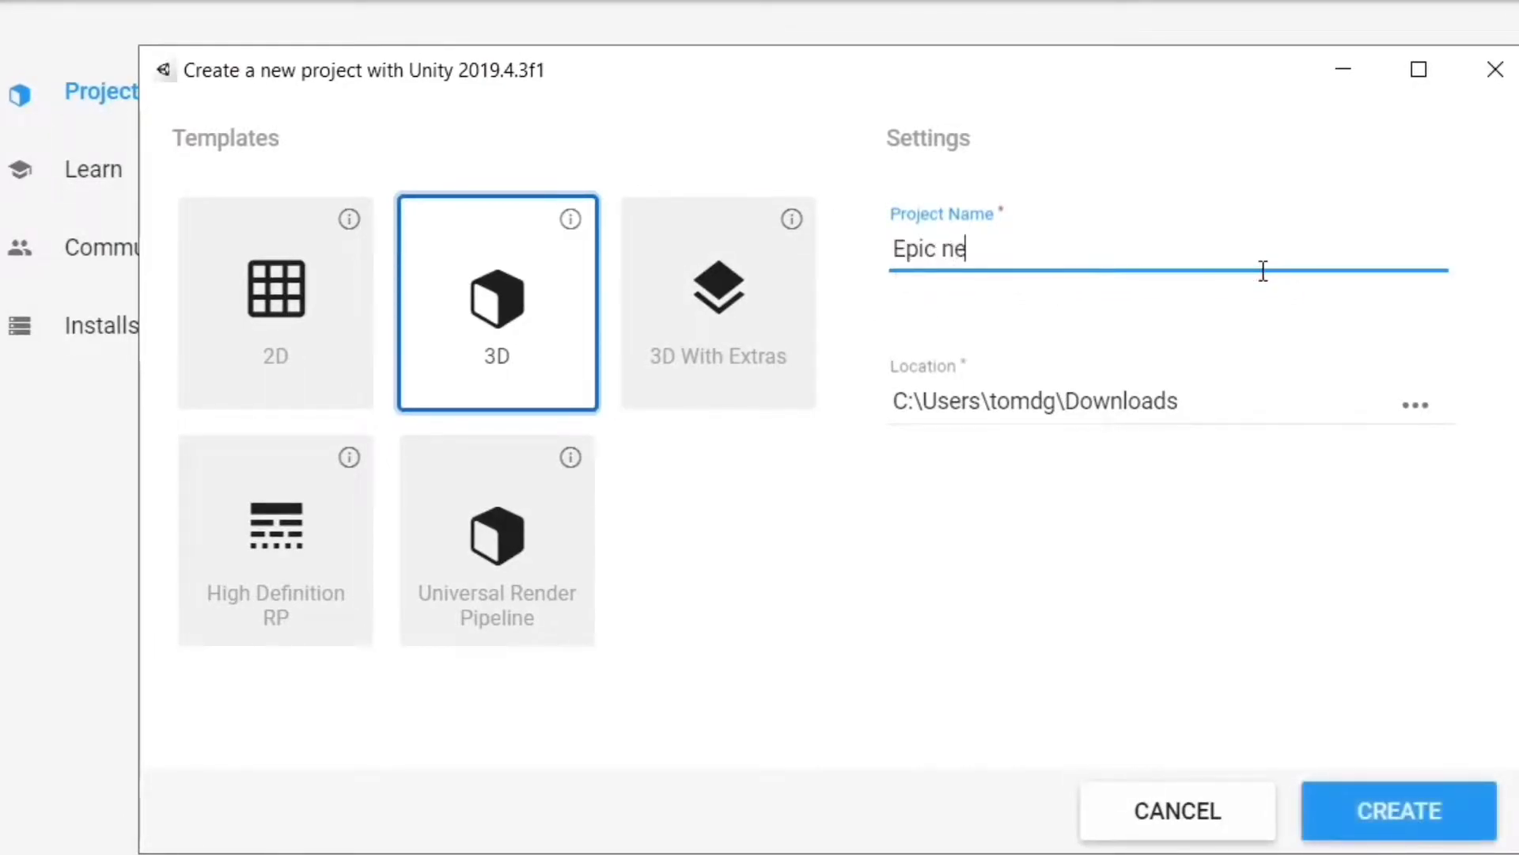
text(w game)
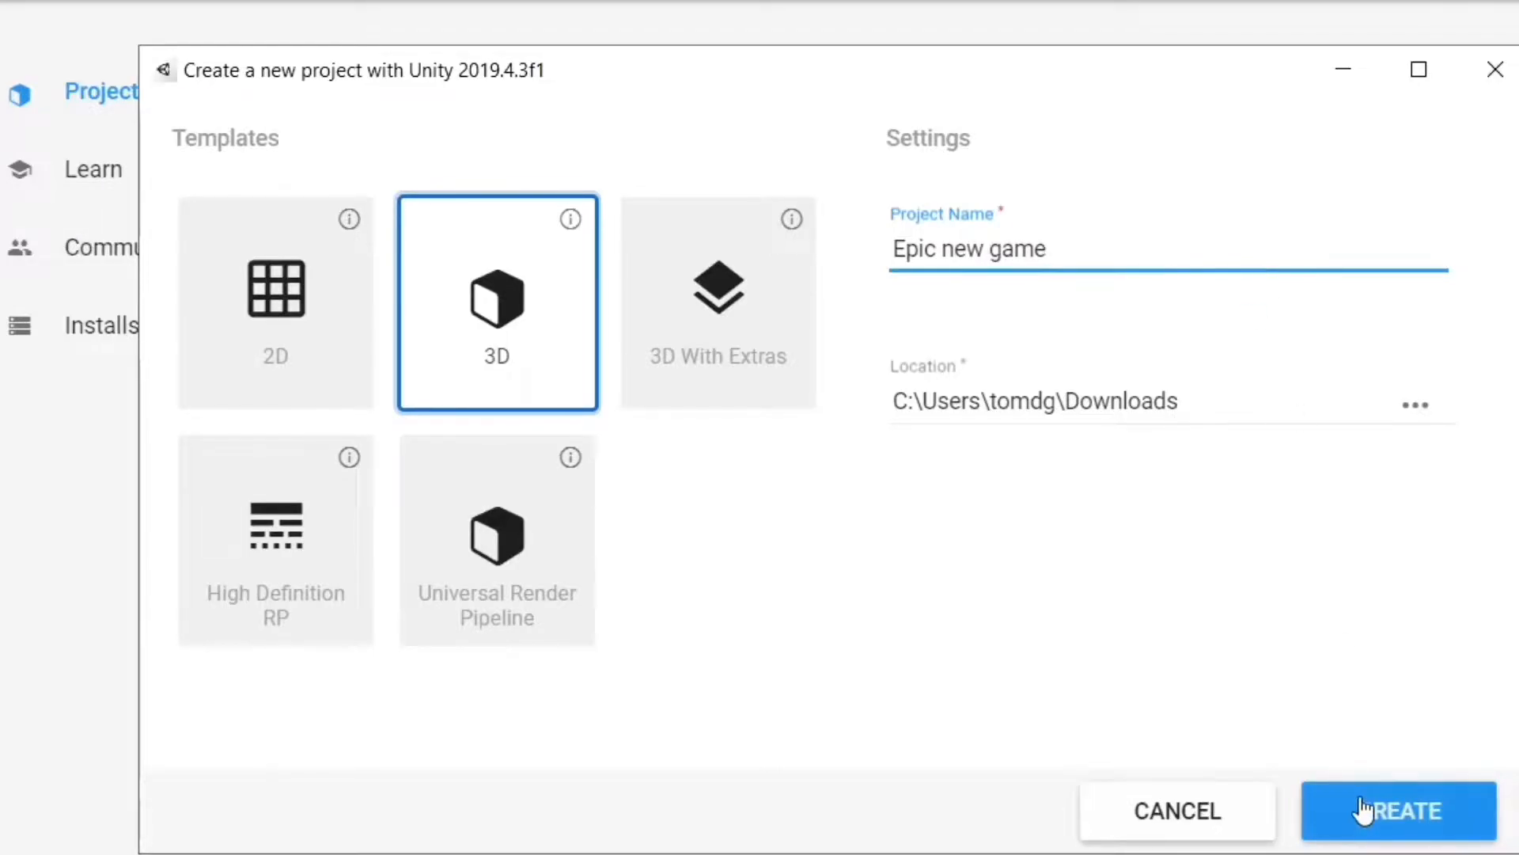
click(1397, 810)
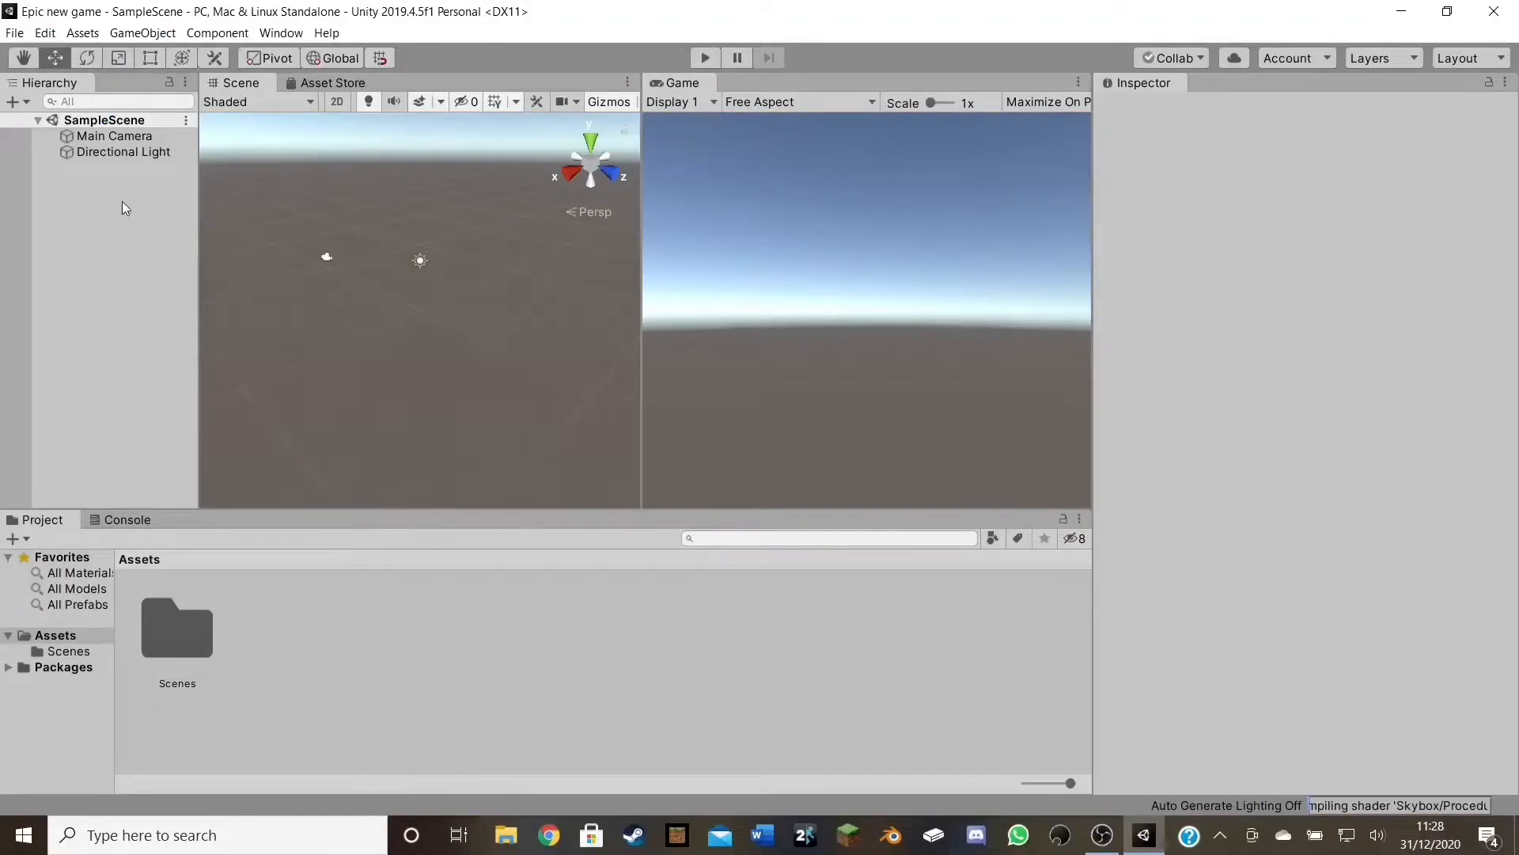
Add a Plane from the 3D Object menu to serve as the floor.
right_click(124, 208)
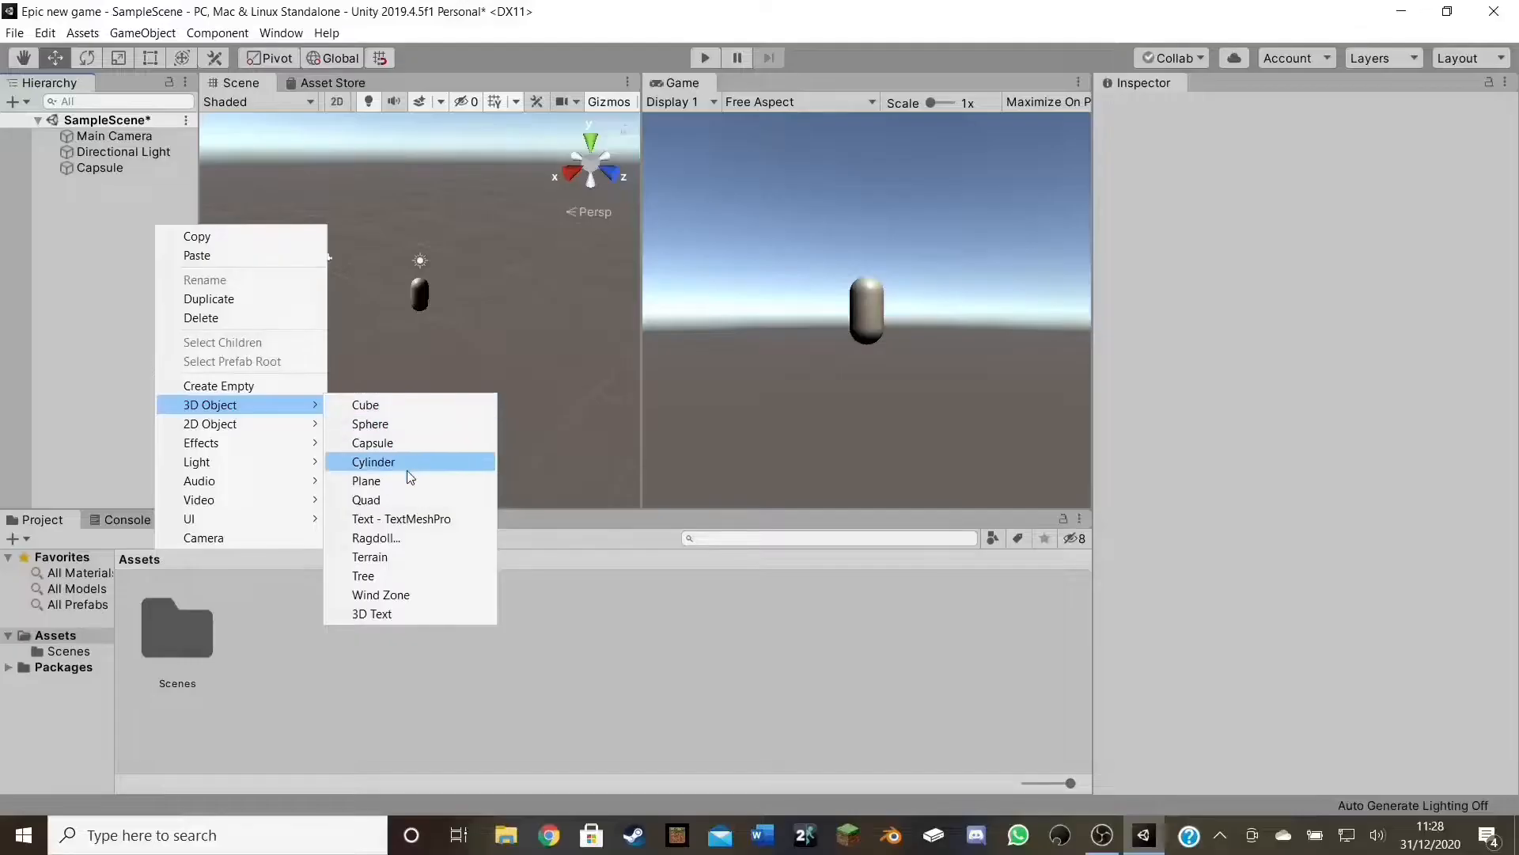
click(365, 481)
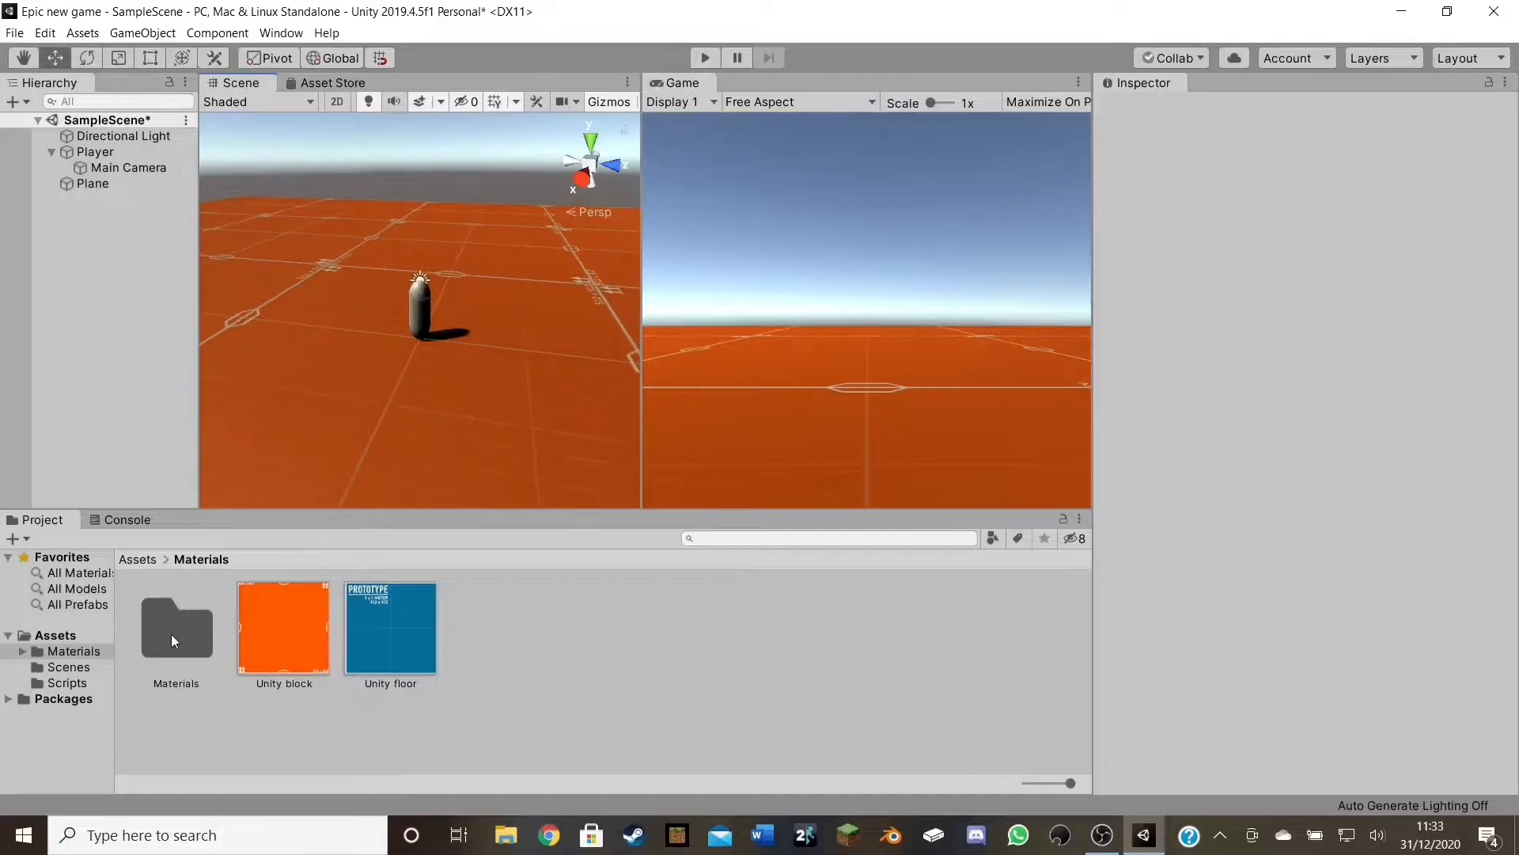
mouse_move(104, 230)
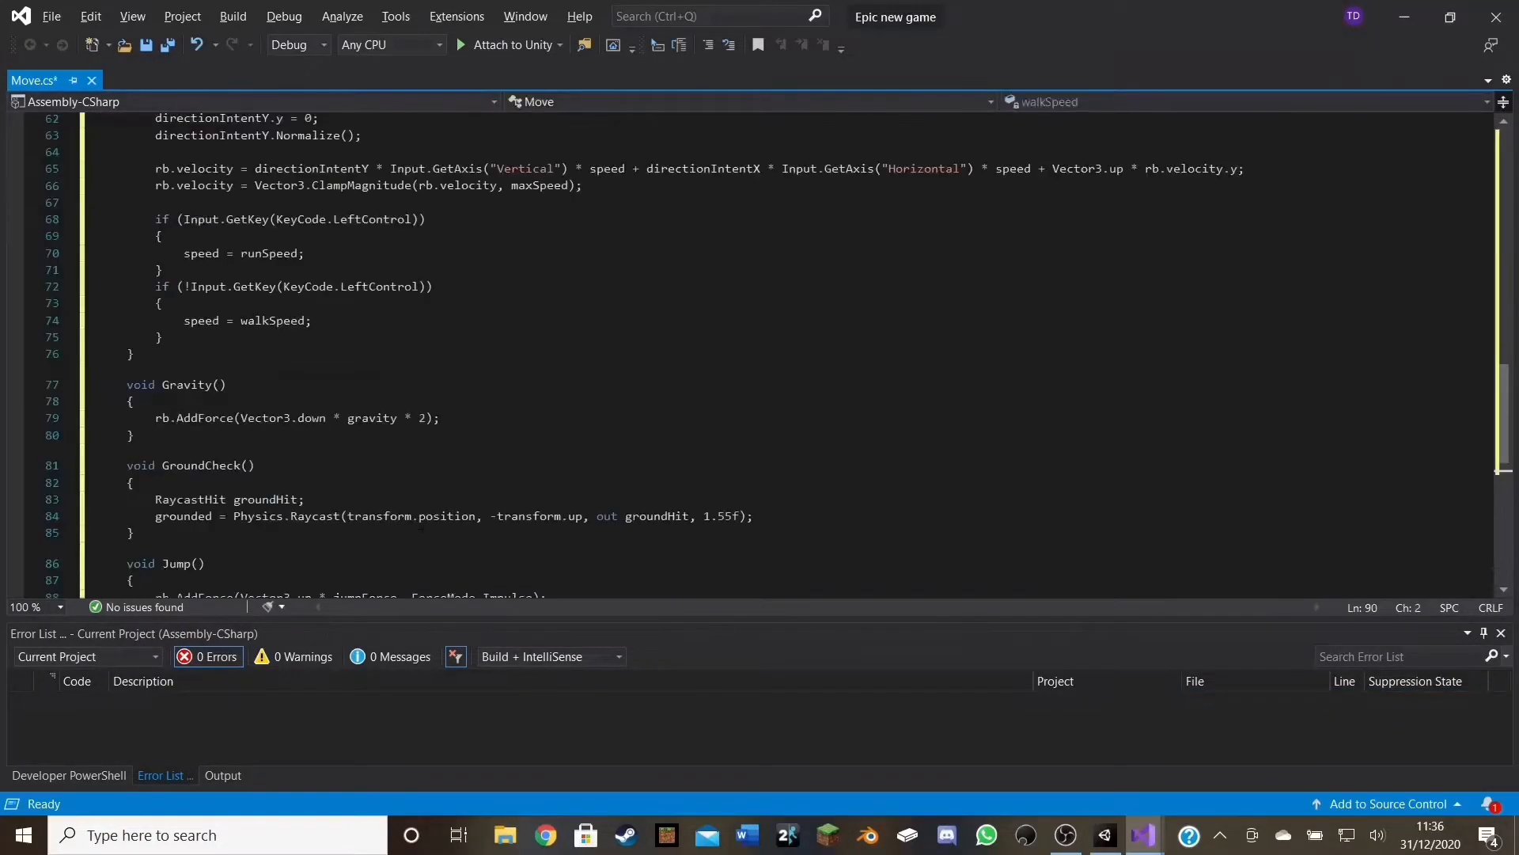
Review the Move.cs movement, gravity, ground check and jump code.
scroll(up, 3)
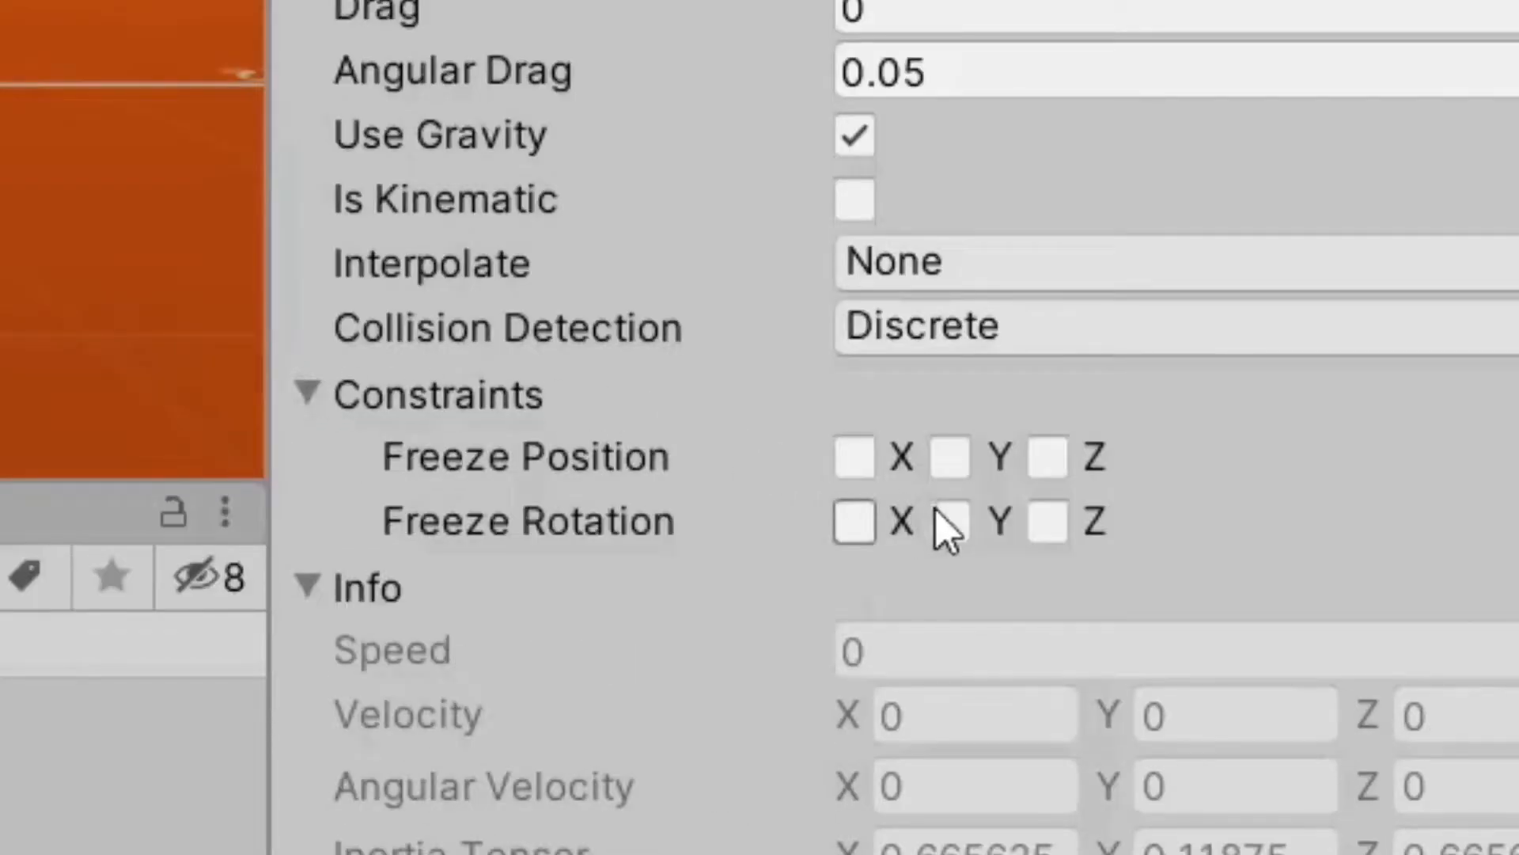
Freeze the Player Rigidbody's rotation on the X and Z axes under Constraints.
click(854, 521)
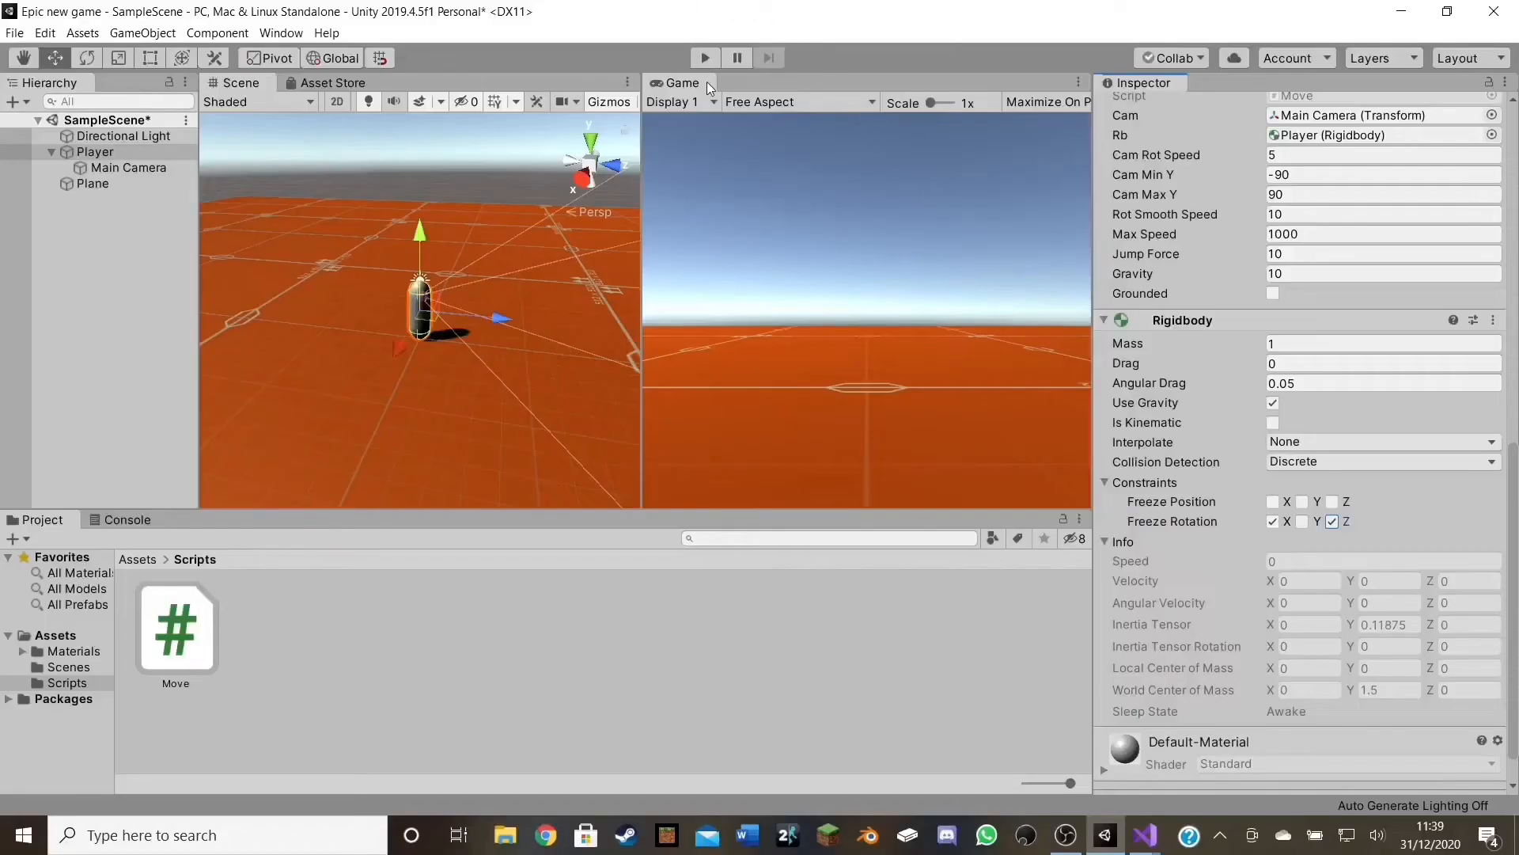
click(704, 57)
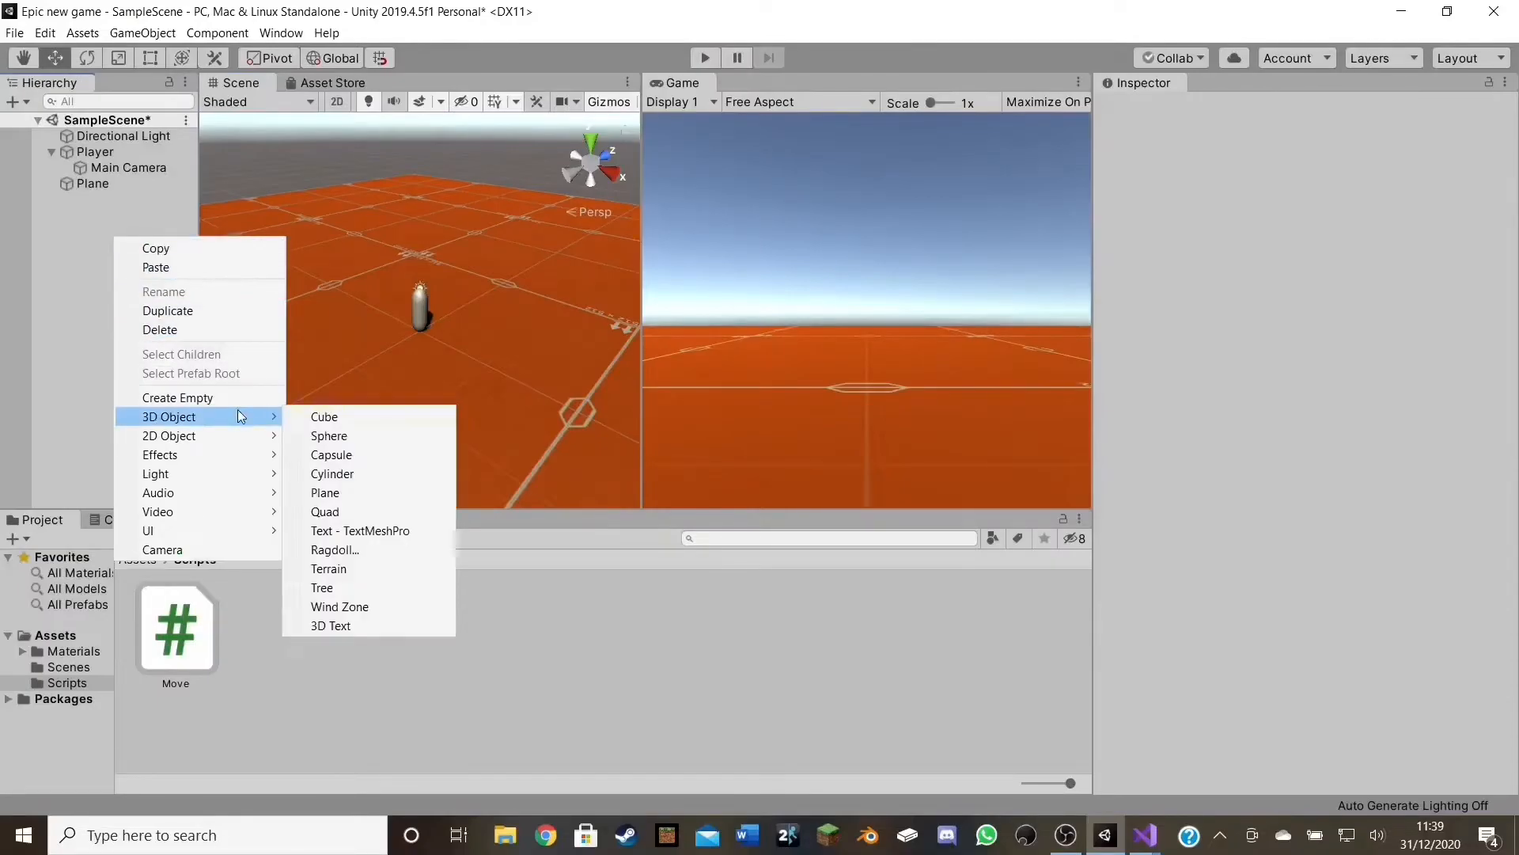
Add a Cube from the 3D Object menu to the scene.
click(323, 416)
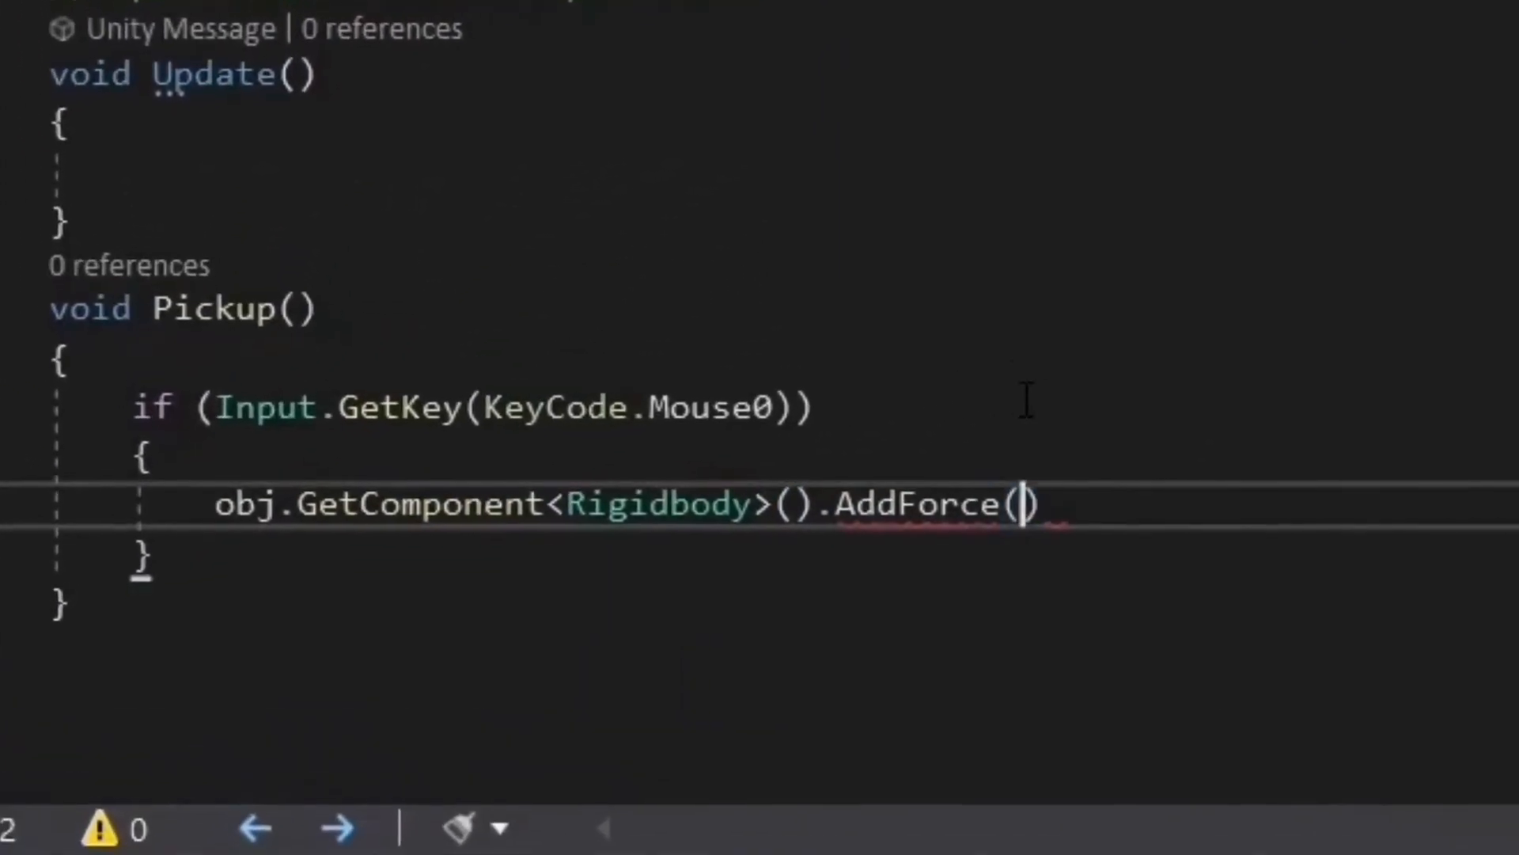
Call Pickup() from Update so force is applied to obj while Mouse0 is held.
text(Pic)
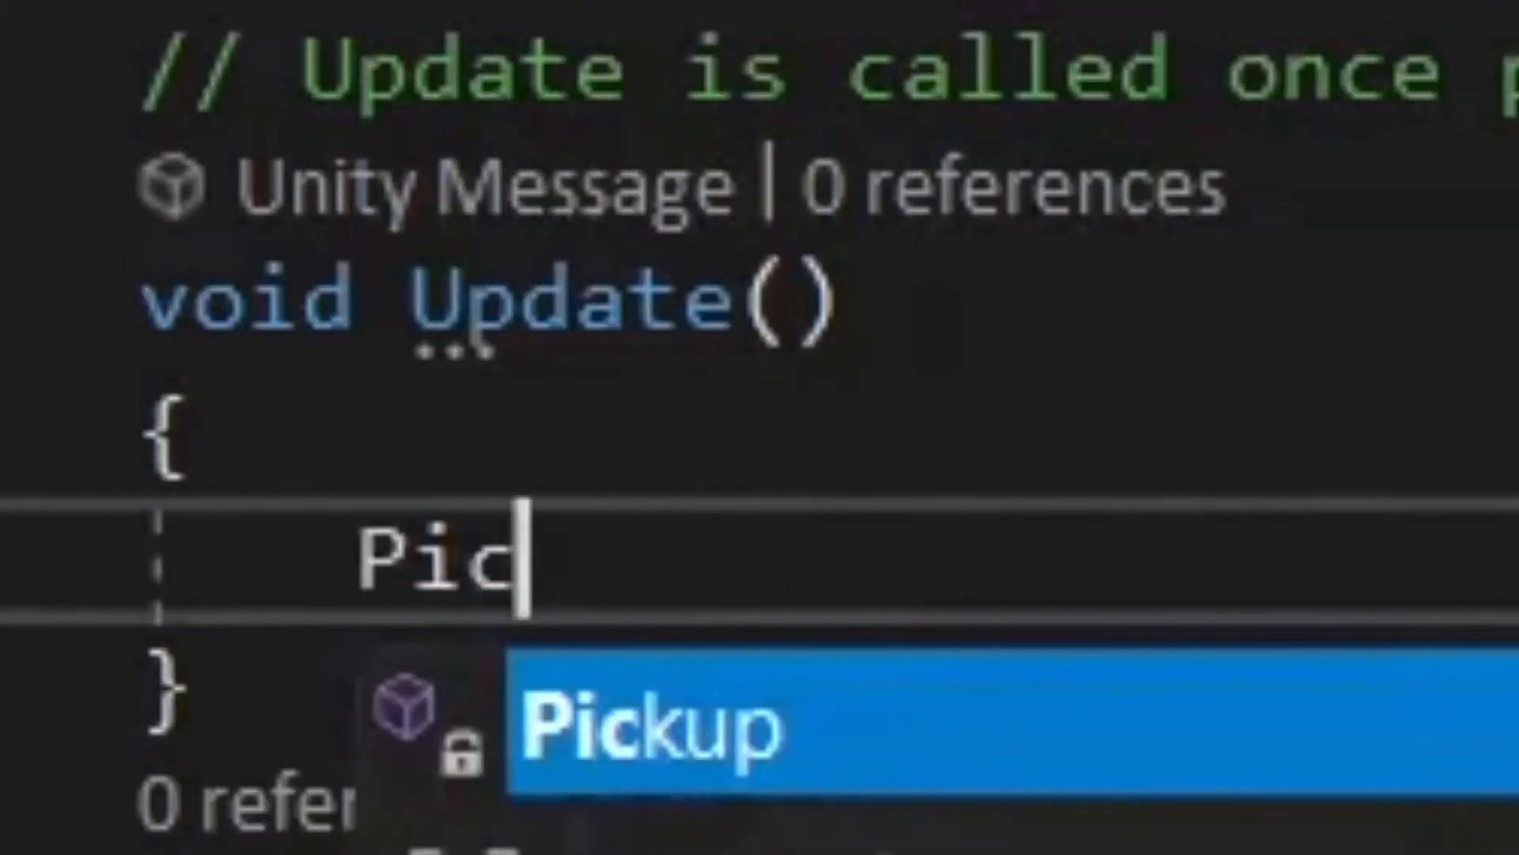